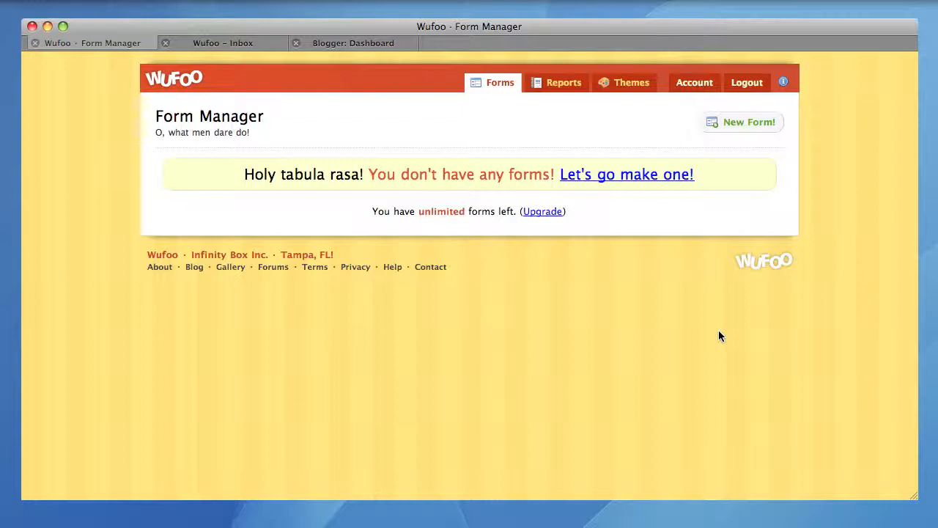
{"action": "mouse_move", "coordinate": [666, 252]}
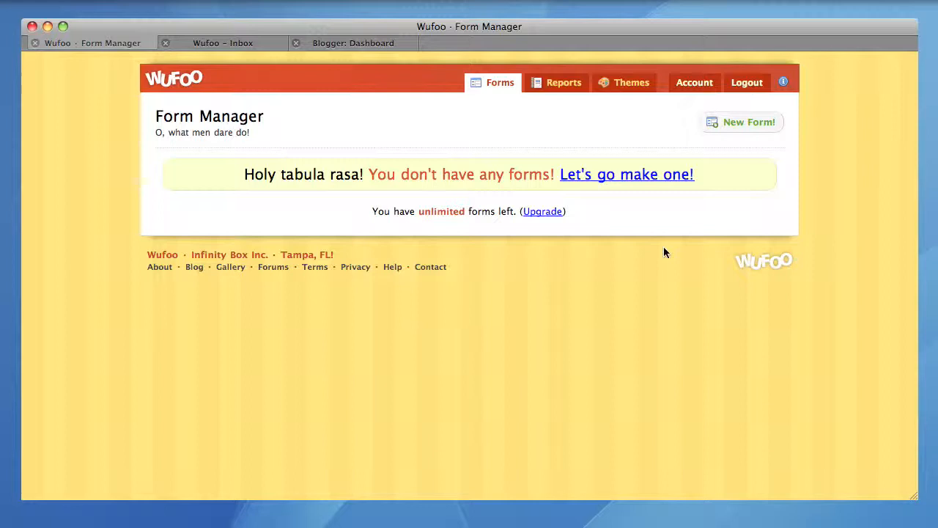
{"action": "mouse_move", "coordinate": [536, 273]}
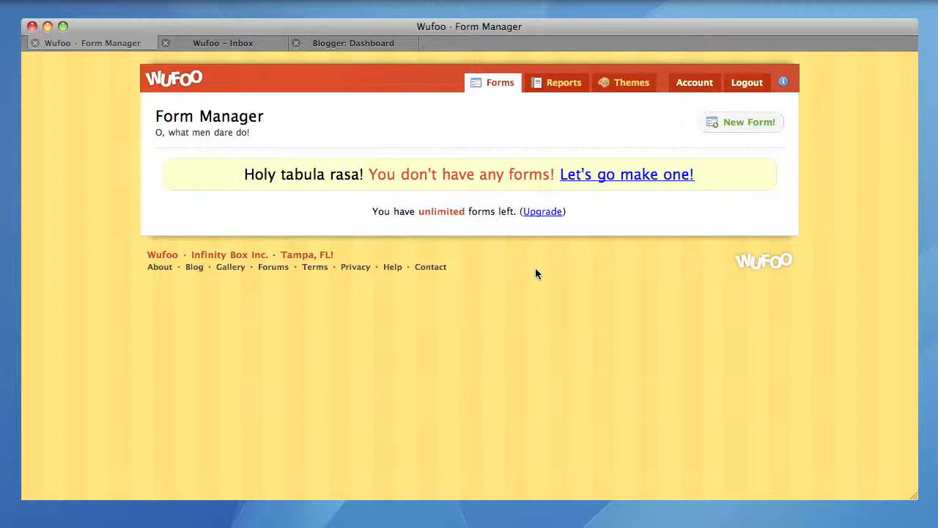
{"action": "mouse_move", "coordinate": [637, 210]}
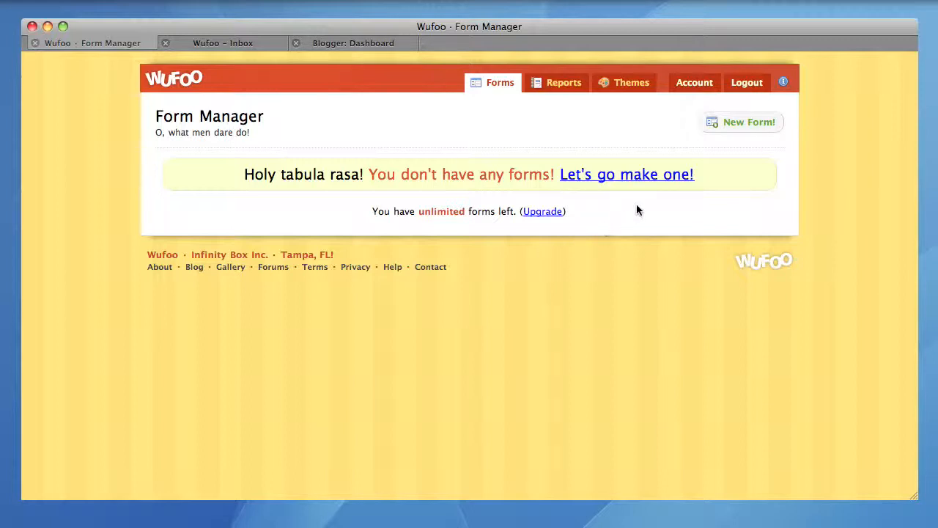
{"action": "mouse_move", "coordinate": [742, 121]}
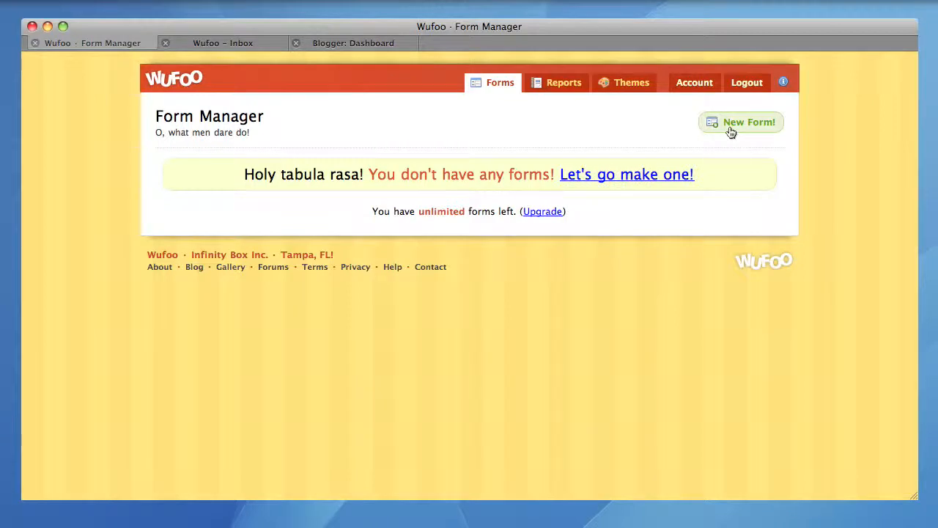
Step: Start a new Untitled Form from Form Manager, landing in the empty form builder
{"action": "left_click", "coordinate": [741, 122]}
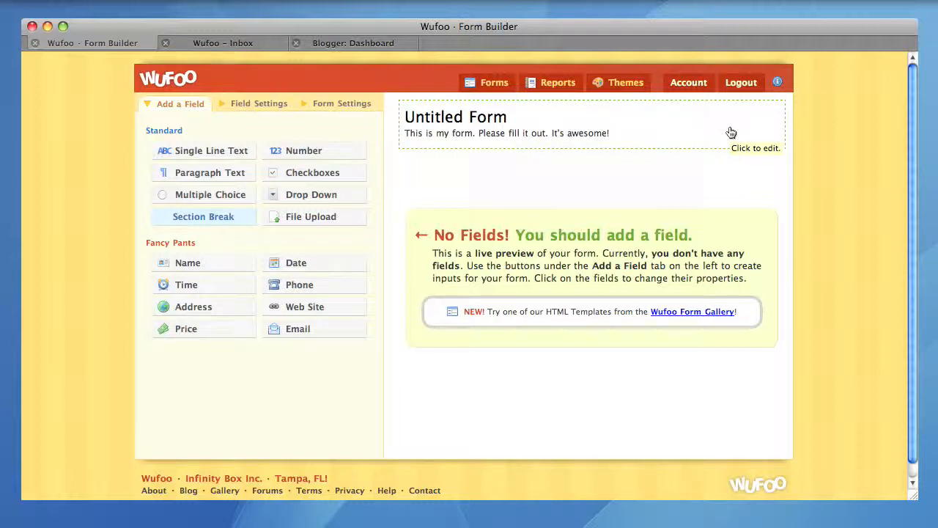
{"action": "mouse_move", "coordinate": [587, 424]}
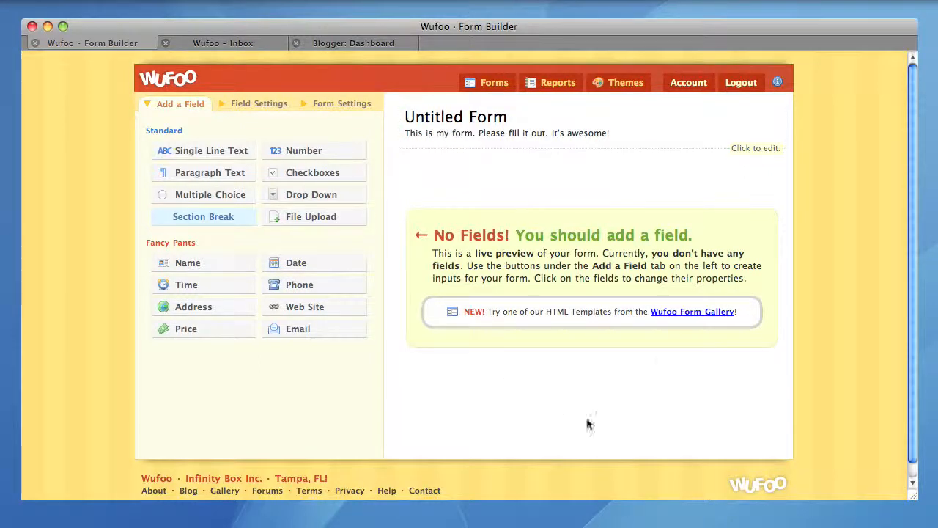
{"action": "mouse_move", "coordinate": [305, 306]}
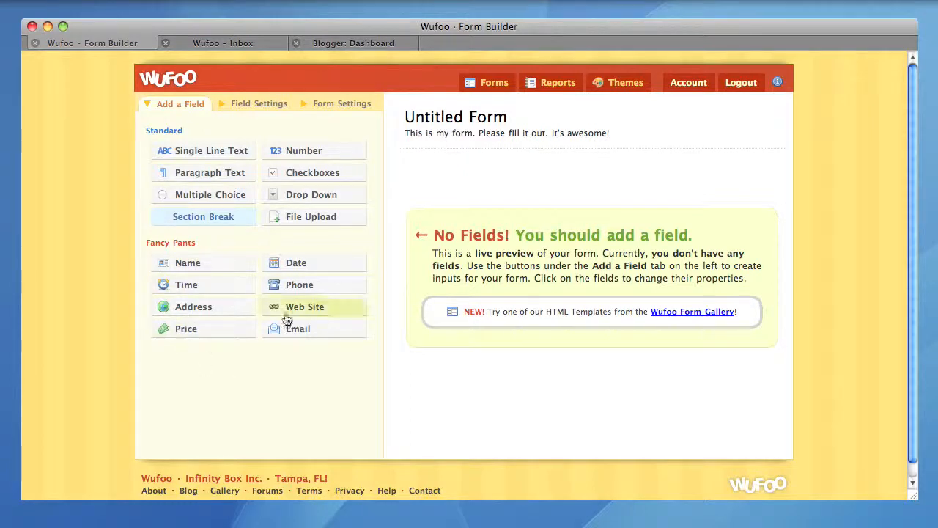
{"action": "mouse_move", "coordinate": [252, 119]}
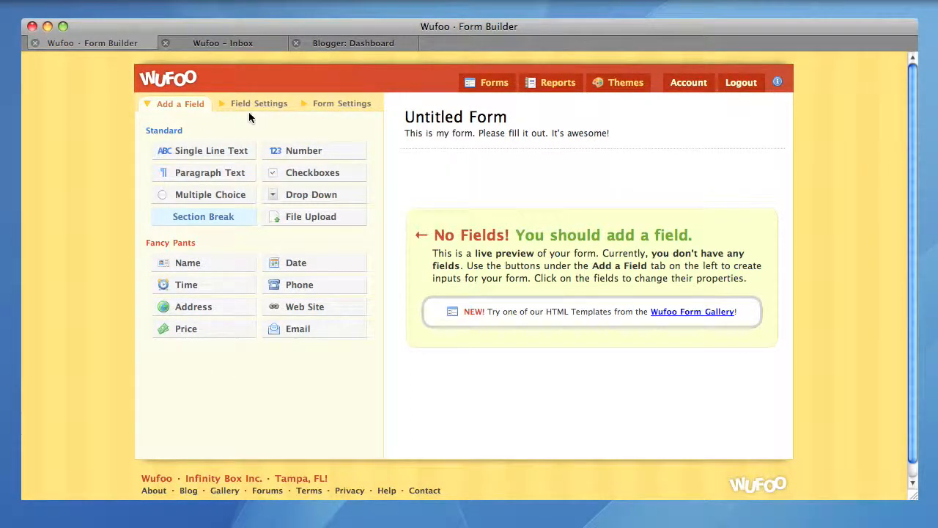
{"action": "mouse_move", "coordinate": [258, 143]}
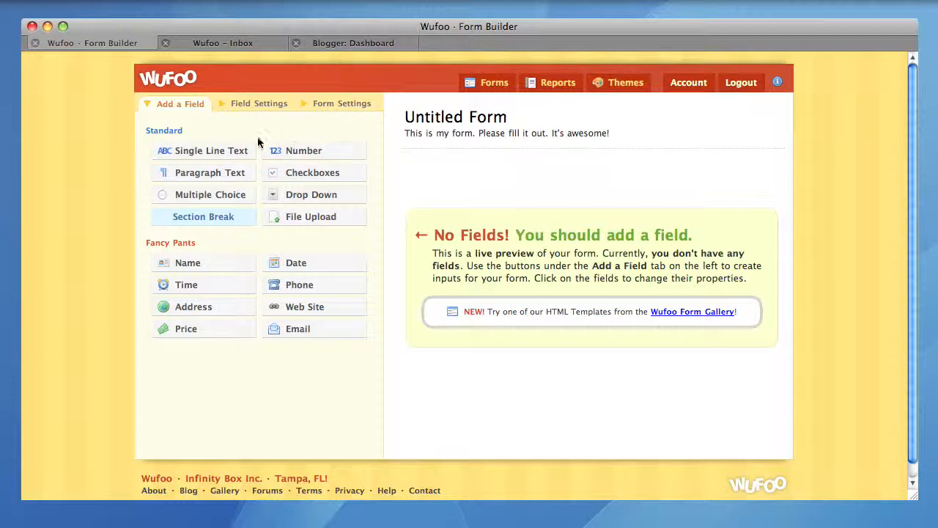
{"action": "mouse_move", "coordinate": [245, 138]}
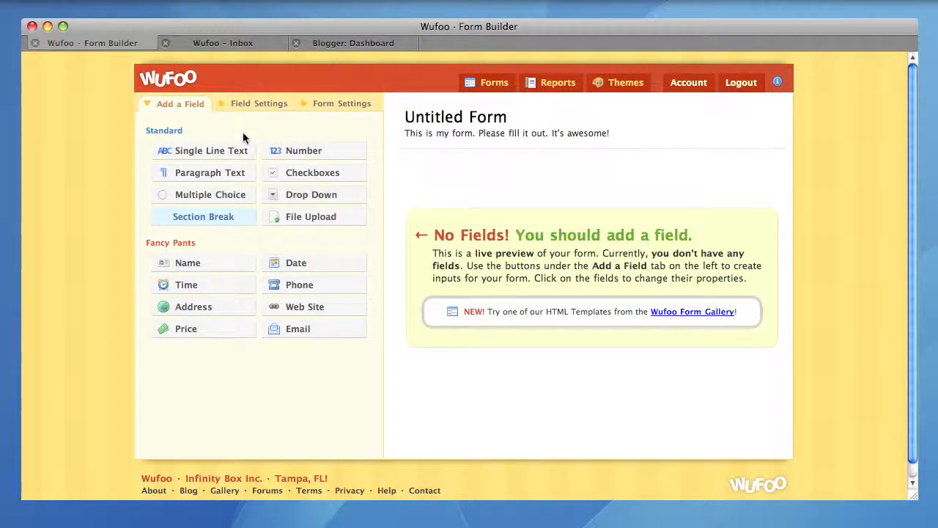
{"action": "mouse_move", "coordinate": [238, 136]}
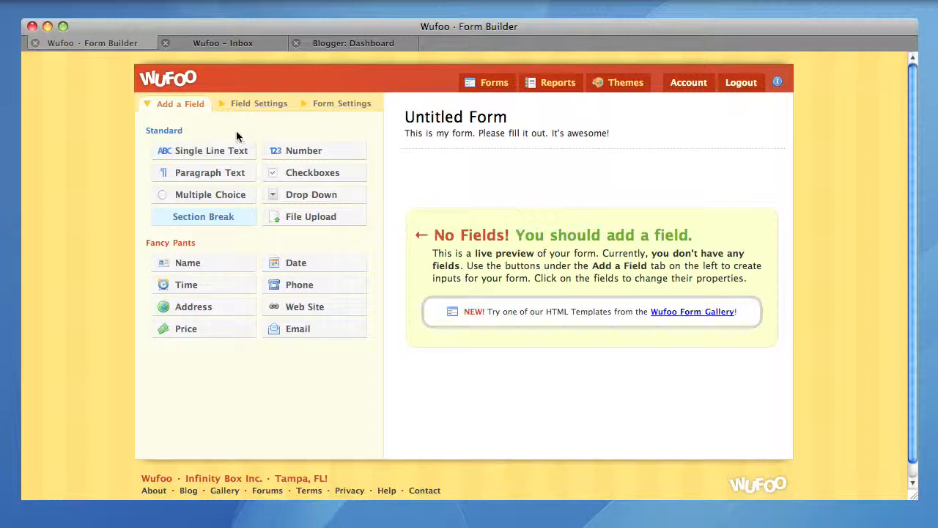
{"action": "mouse_move", "coordinate": [242, 359]}
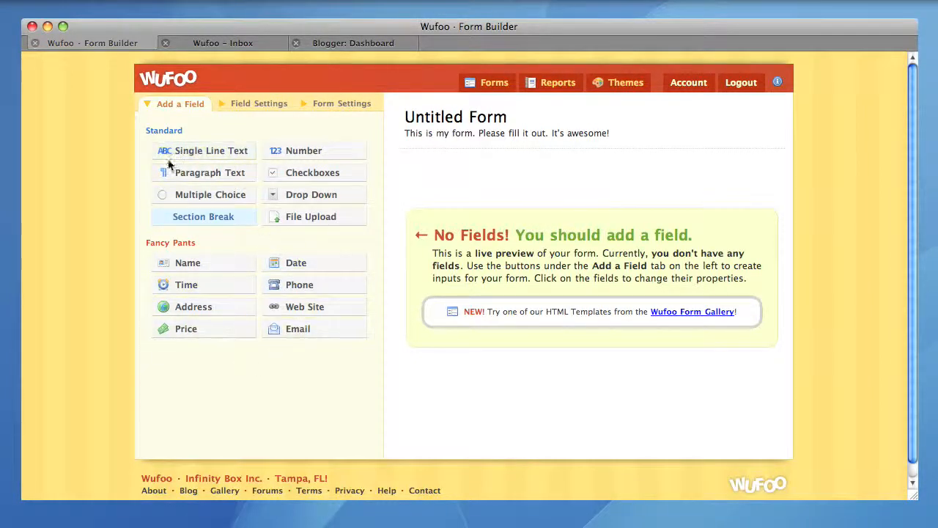
Step: Add a Paragraph Text field labeled "Message" and mark it Required
{"action": "left_click", "coordinate": [211, 173]}
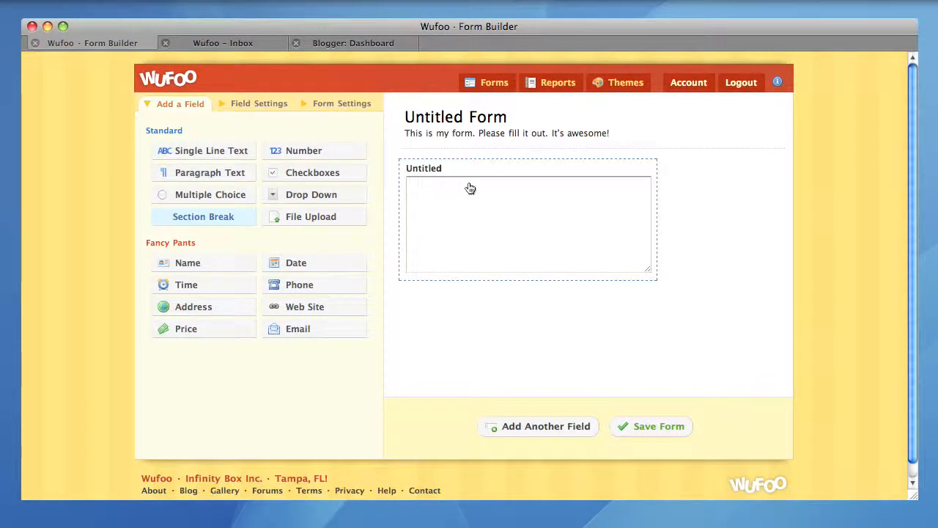
{"action": "mouse_move", "coordinate": [470, 189]}
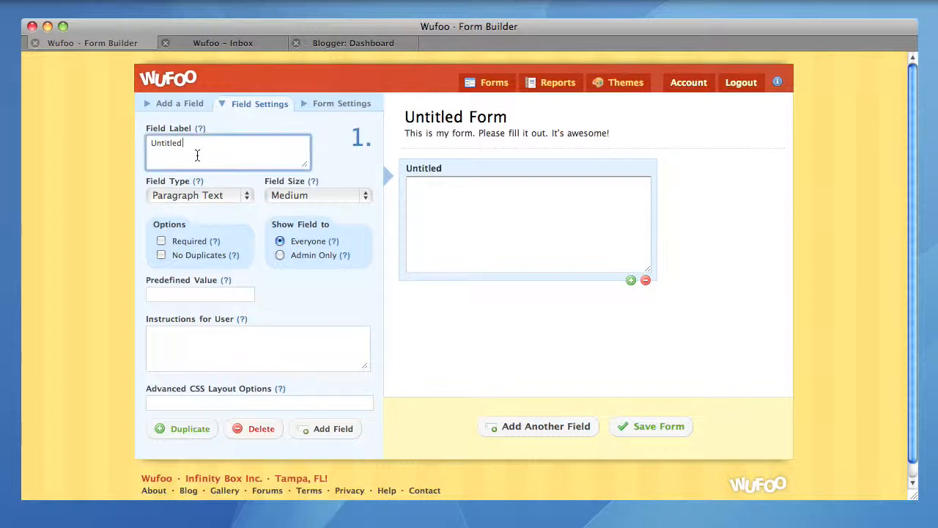
{"action": "type", "text": "Mess"}
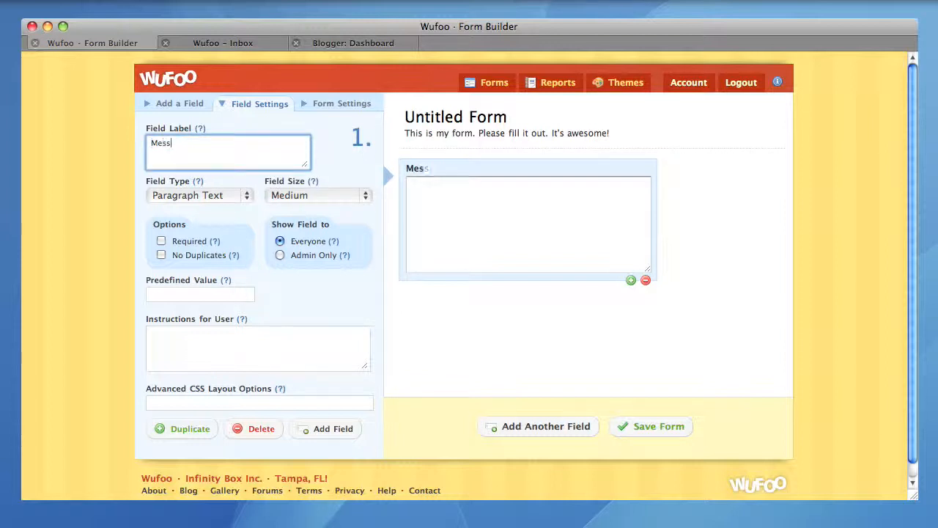
{"action": "type", "text": "age"}
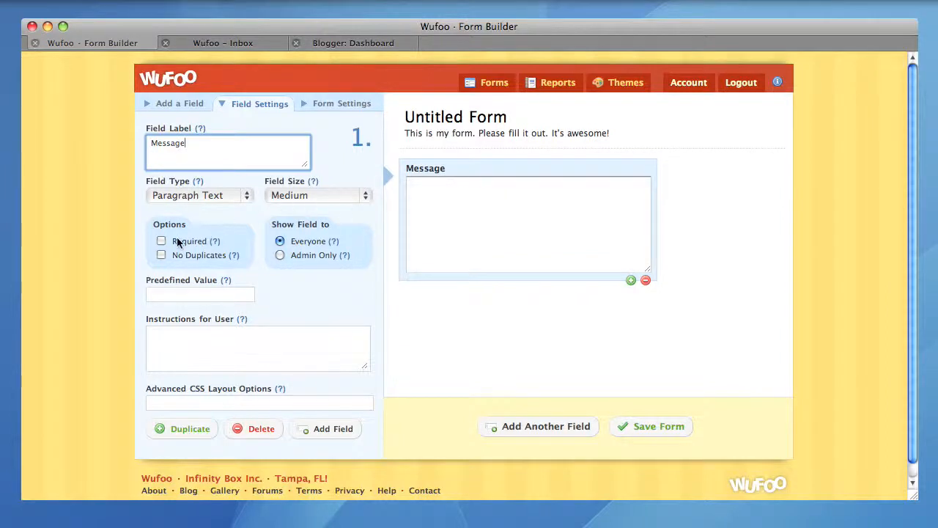
{"action": "left_click", "coordinate": [161, 240]}
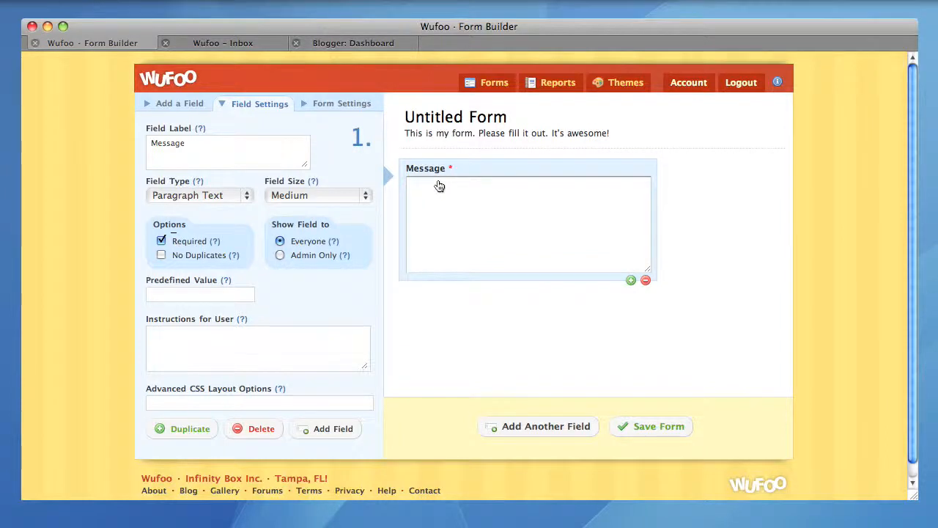
{"action": "mouse_move", "coordinate": [449, 176]}
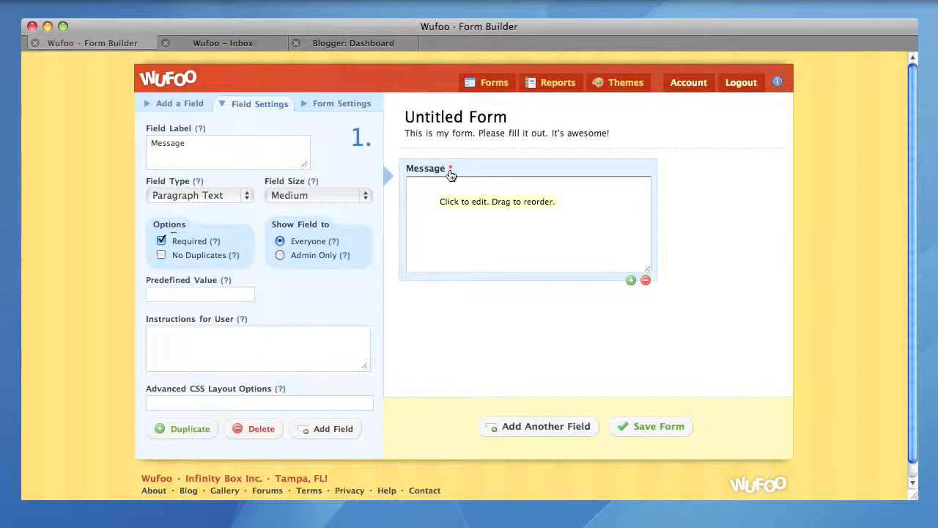
{"action": "mouse_move", "coordinate": [342, 103]}
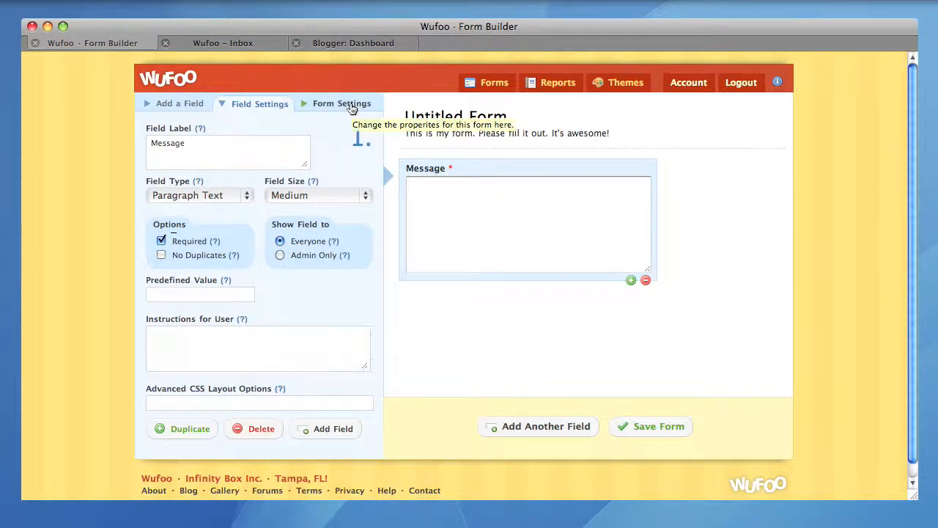
Step: Rename the form to "Contact Form" in Form Settings
{"action": "left_click", "coordinate": [341, 102]}
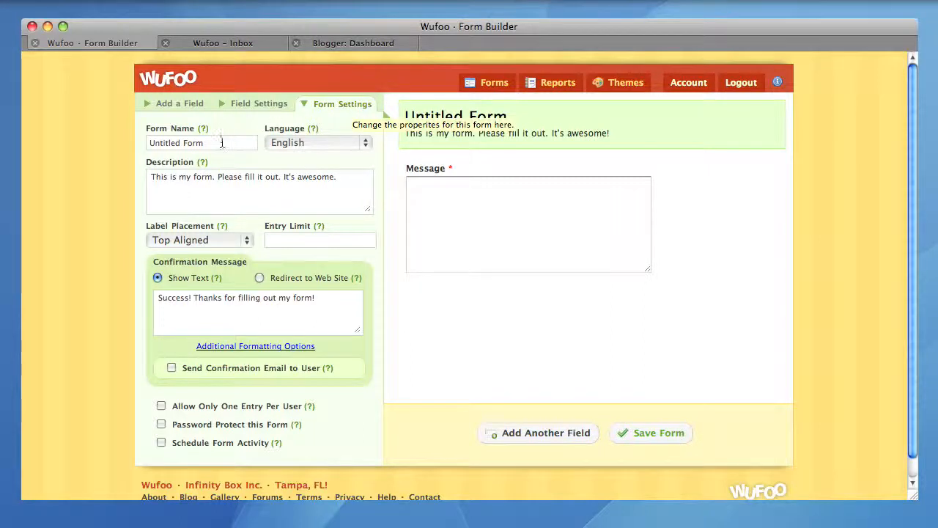
{"action": "left_click", "coordinate": [202, 142]}
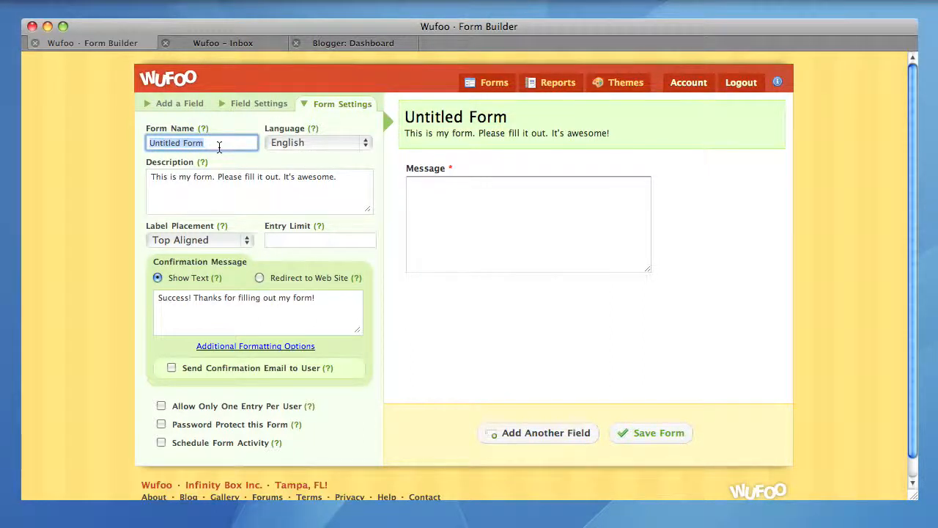
{"action": "type", "text": "Contact"}
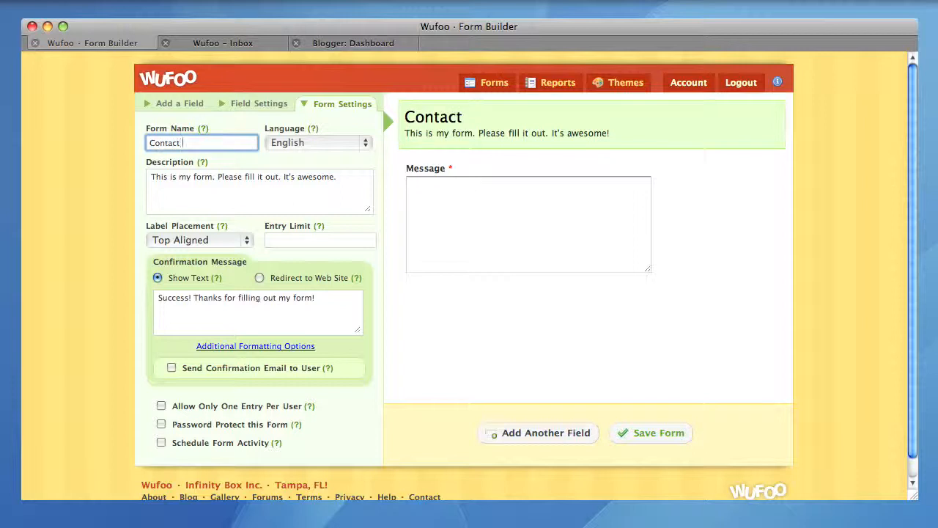
{"action": "type", "text": "Form"}
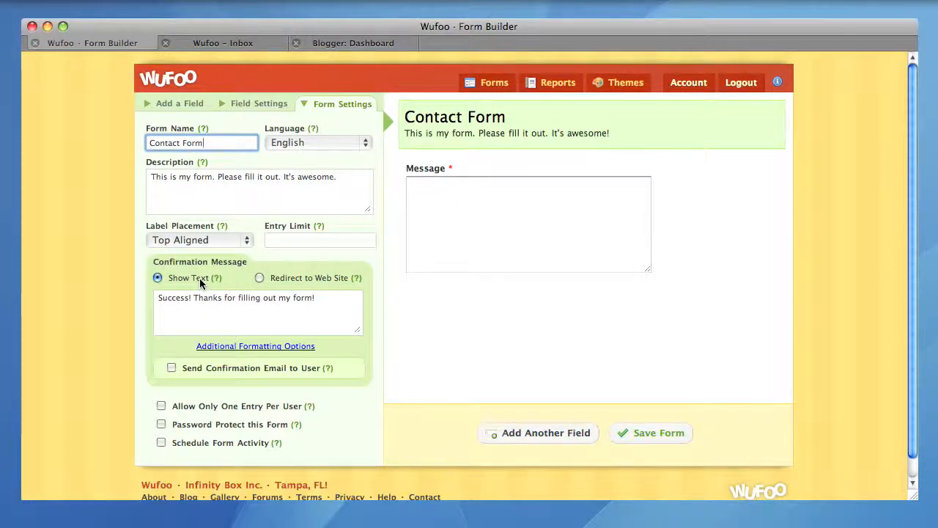
Step: Set the confirmation to Show Text reading "Thanks for your feedback!"
{"action": "left_click", "coordinate": [260, 277]}
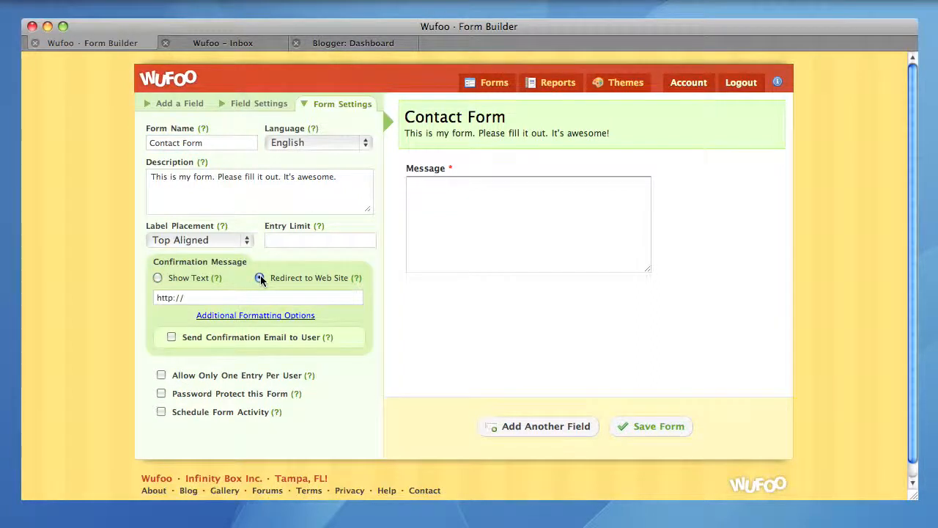
{"action": "left_click", "coordinate": [259, 278]}
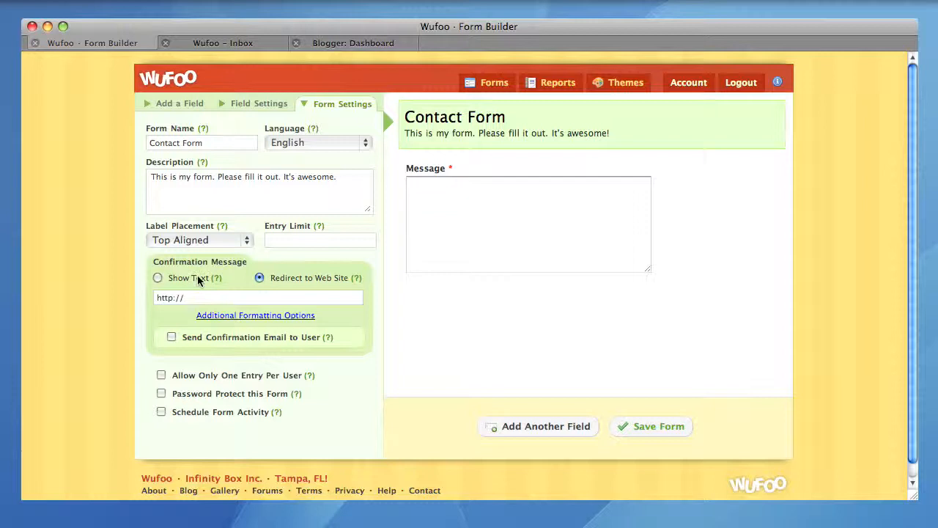
{"action": "left_click", "coordinate": [158, 277]}
{"action": "type", "text": "T"}
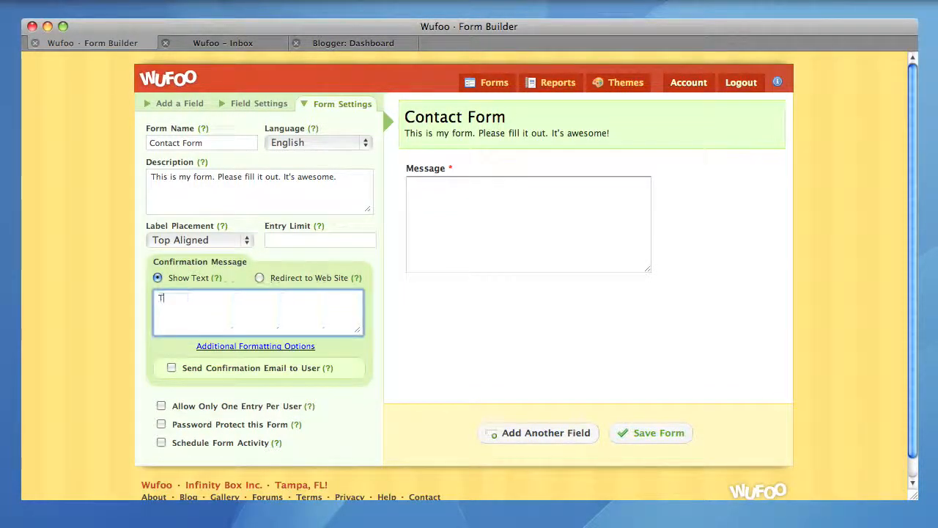
{"action": "type", "text": "hanks for your"}
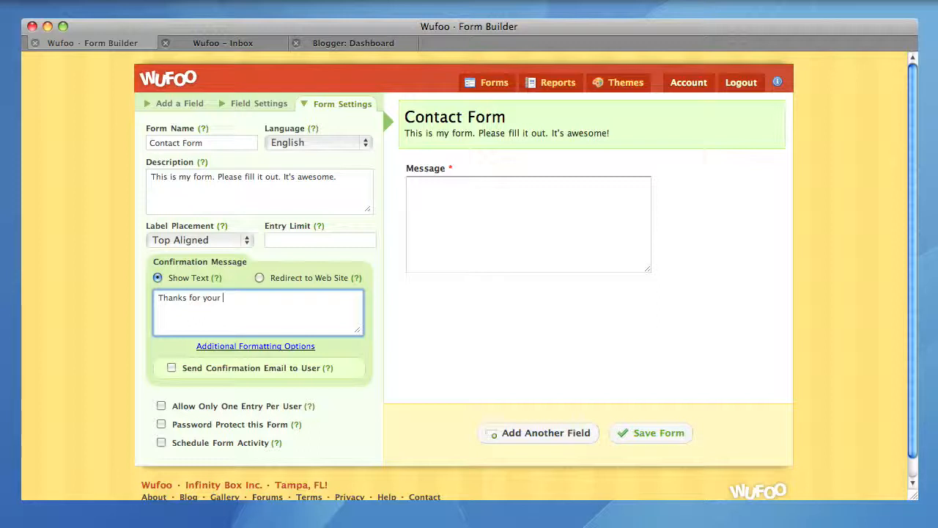
{"action": "type", "text": "feedback."}
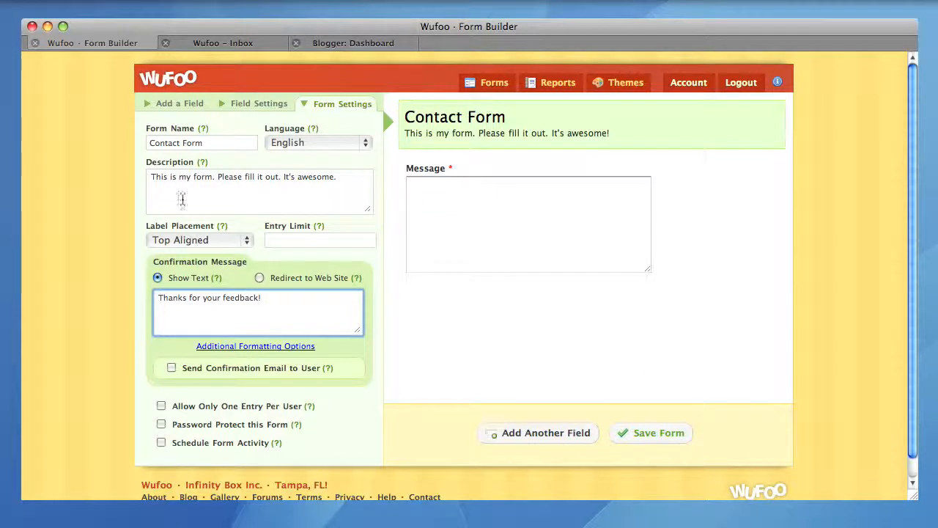
Step: Add an Email field and a Drop Down field positioned below Email
{"action": "left_click", "coordinate": [178, 104]}
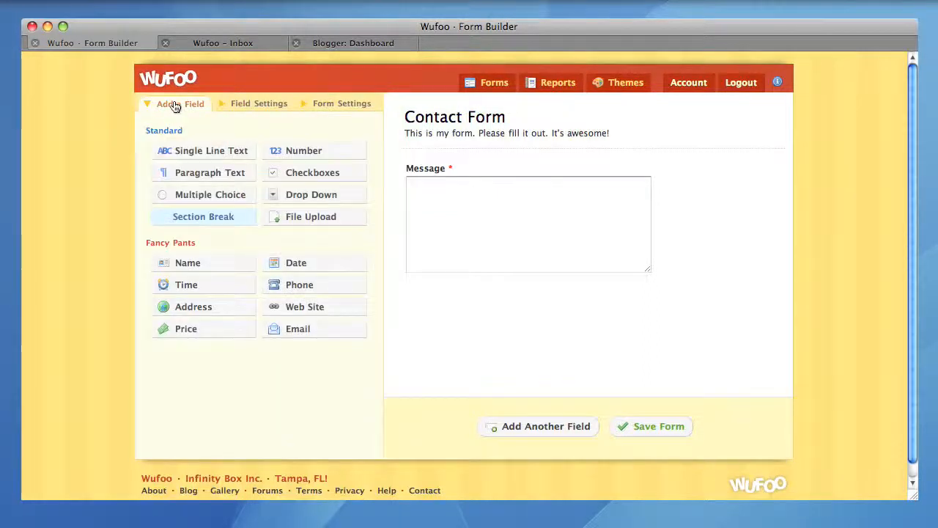
{"action": "mouse_move", "coordinate": [180, 103]}
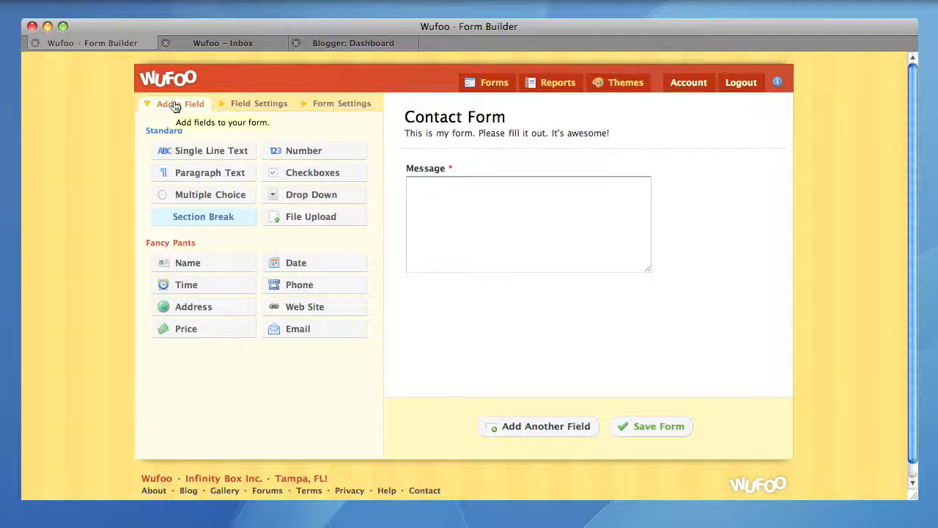
{"action": "mouse_move", "coordinate": [298, 328]}
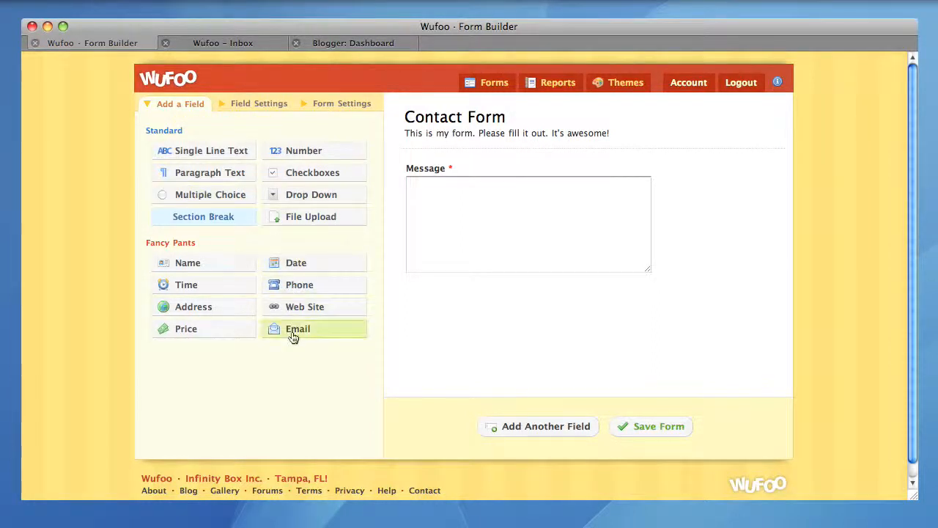
{"action": "left_click", "coordinate": [297, 329]}
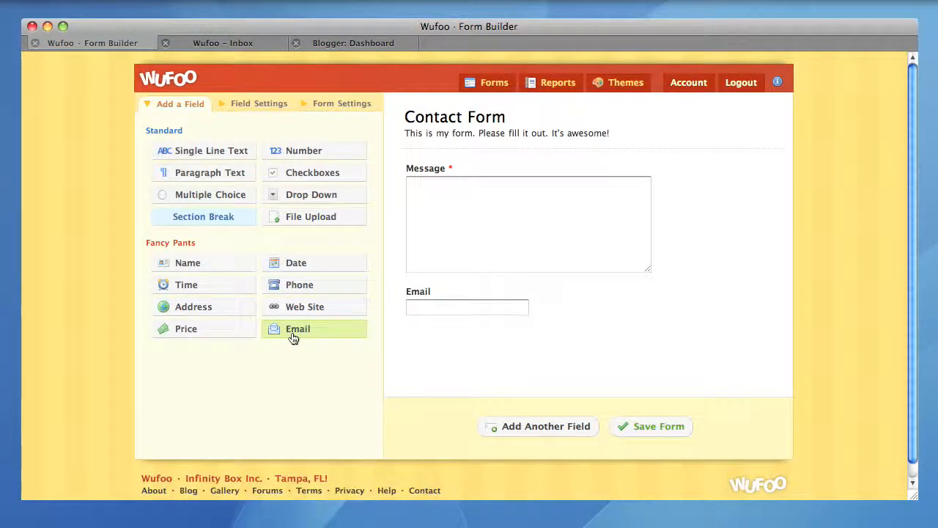
{"action": "mouse_move", "coordinate": [227, 252]}
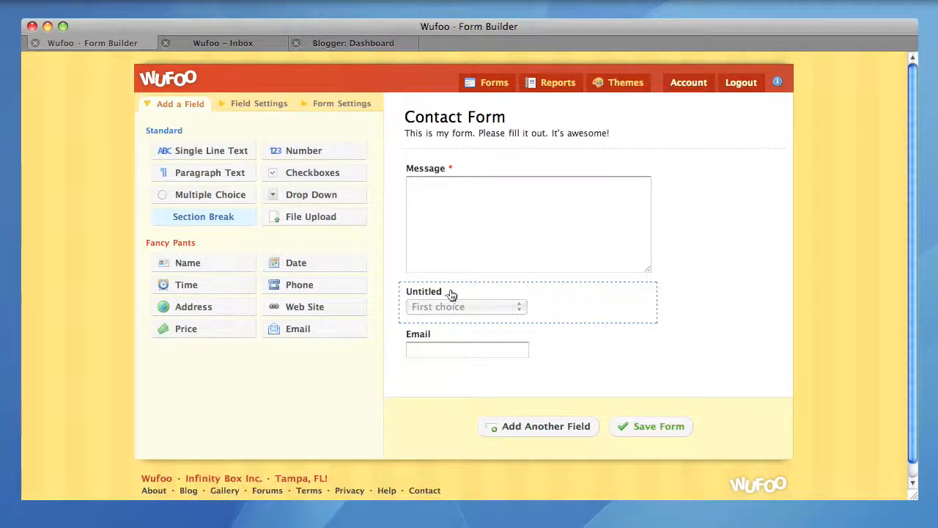
{"action": "left_click_drag", "start_coordinate": [455, 301], "coordinate": [443, 360]}
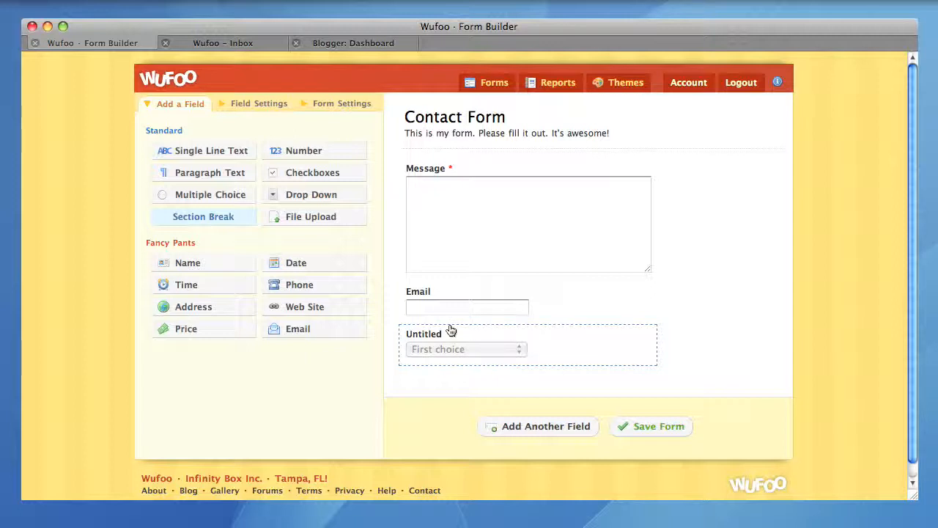
{"action": "mouse_move", "coordinate": [541, 343]}
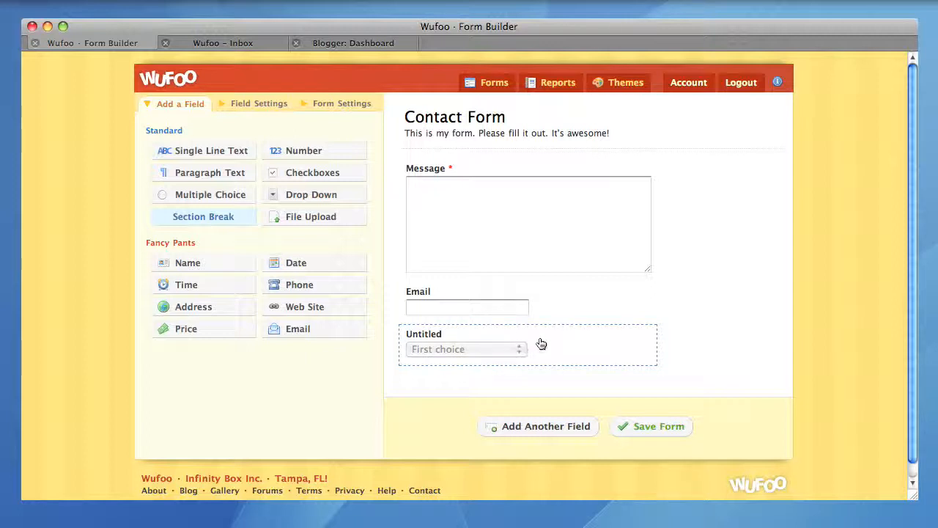
Step: Label the dropdown "What type of inquiry is this?" with choices Question, Comment, Suggestion
{"action": "left_click", "coordinate": [526, 344]}
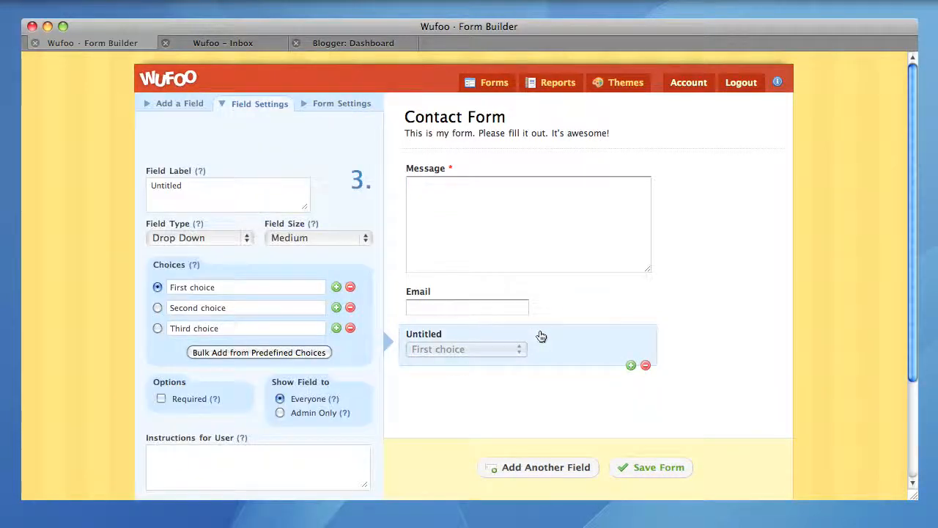
{"action": "mouse_move", "coordinate": [463, 301]}
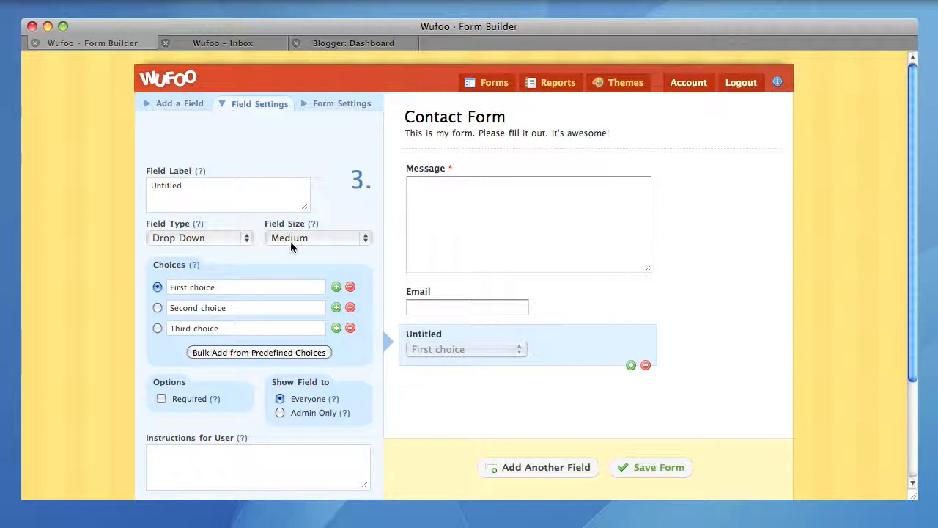
{"action": "type", "text": "What type of"}
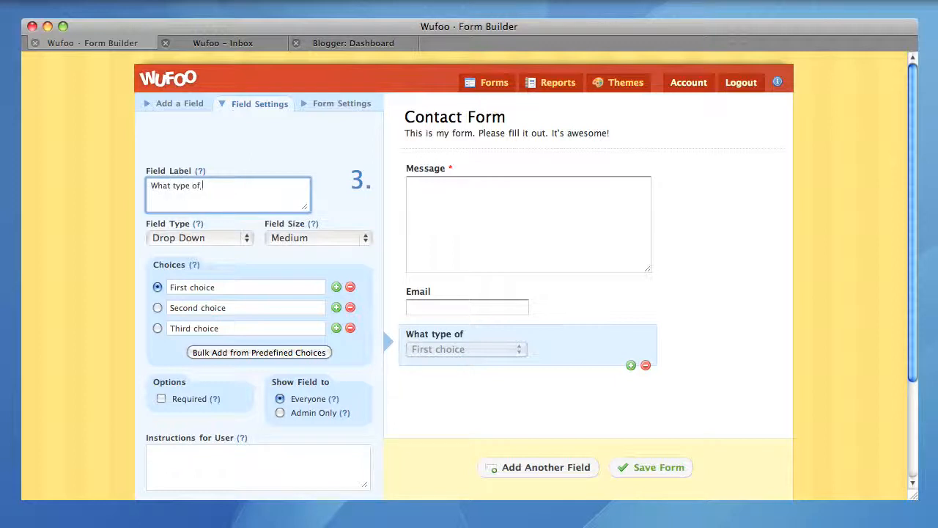
{"action": "type", "text": "inquiry"}
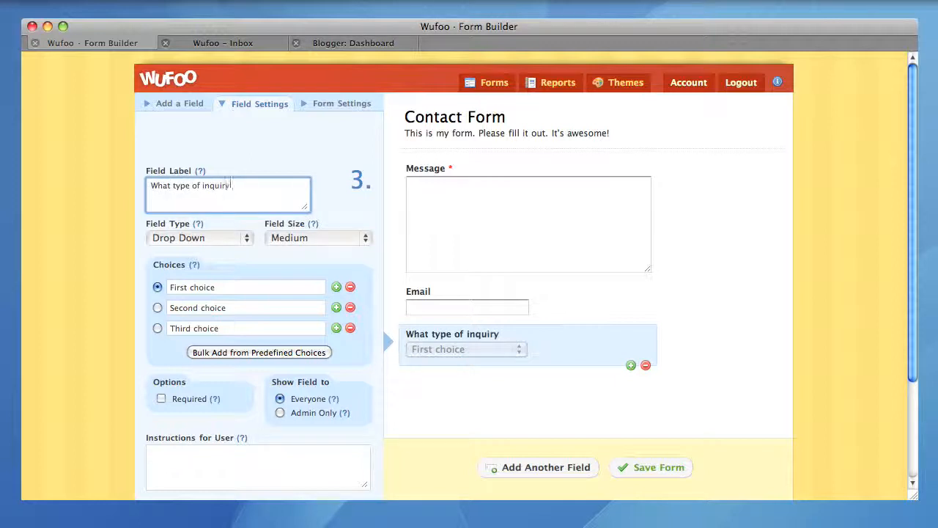
{"action": "type", "text": "is this?"}
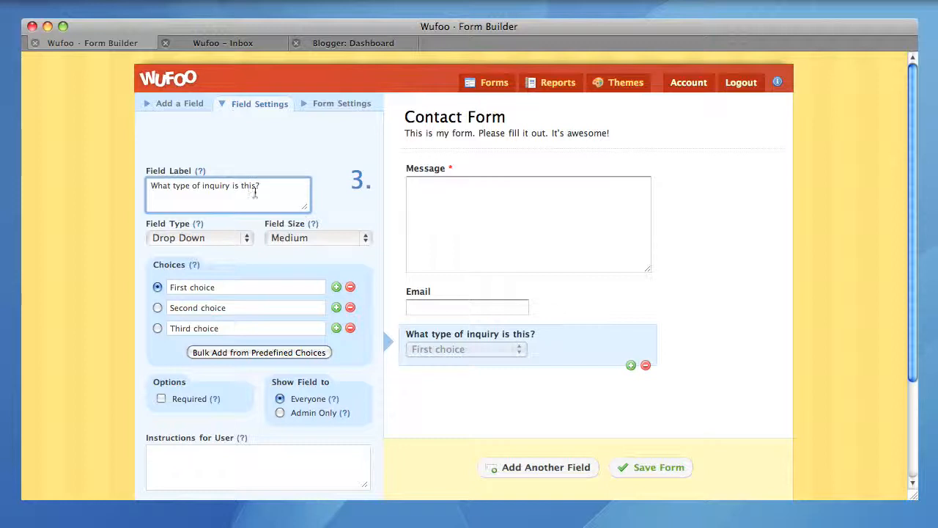
{"action": "left_click", "coordinate": [247, 286]}
{"action": "type", "text": "Question"}
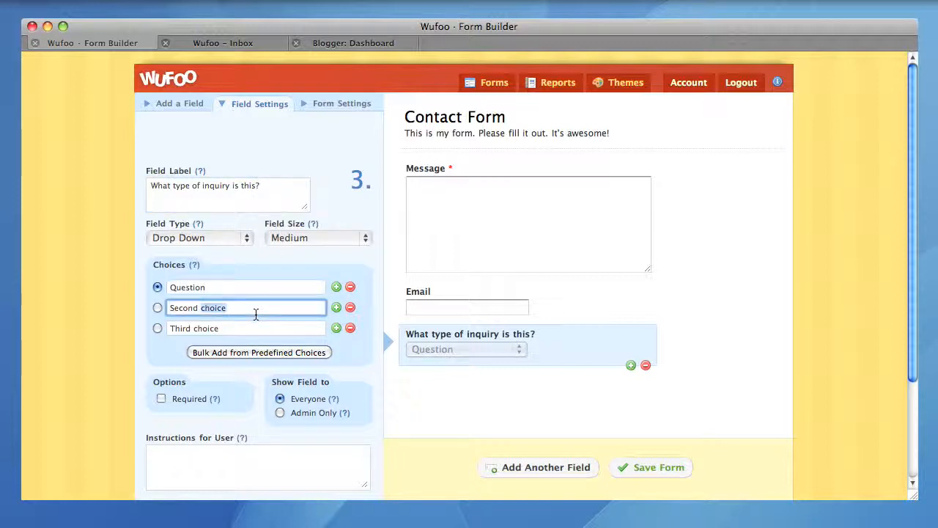
{"action": "type", "text": "Comment"}
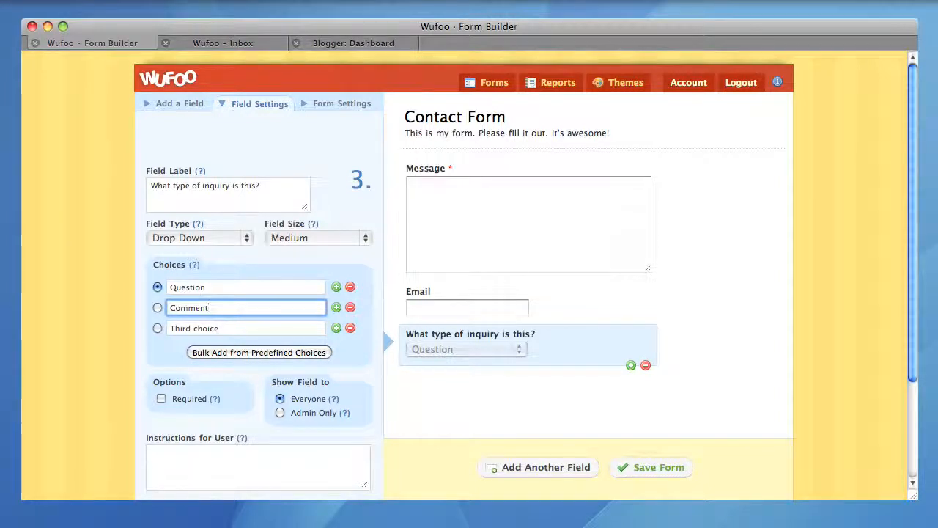
{"action": "type", "text": "Suggestion"}
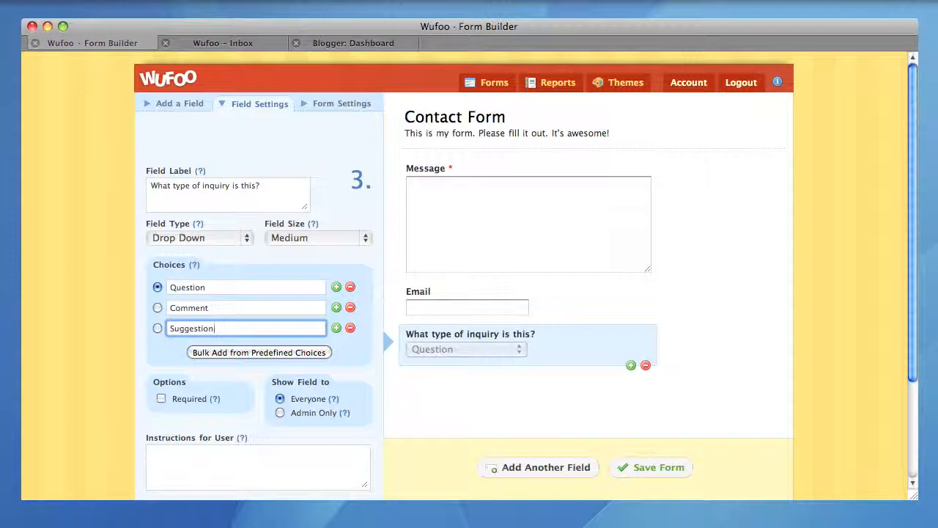
{"action": "mouse_move", "coordinate": [542, 388]}
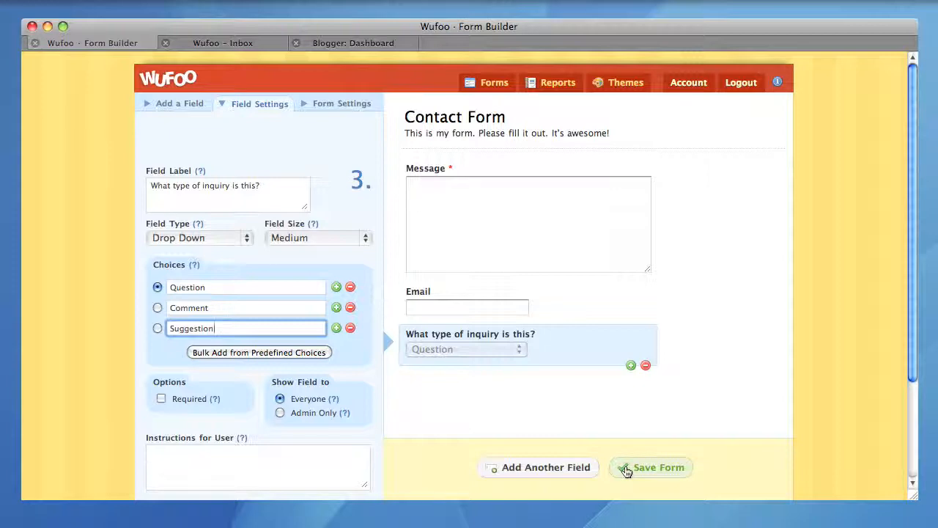
Step: Save the Contact Form and return to Form Manager
{"action": "left_click", "coordinate": [651, 467]}
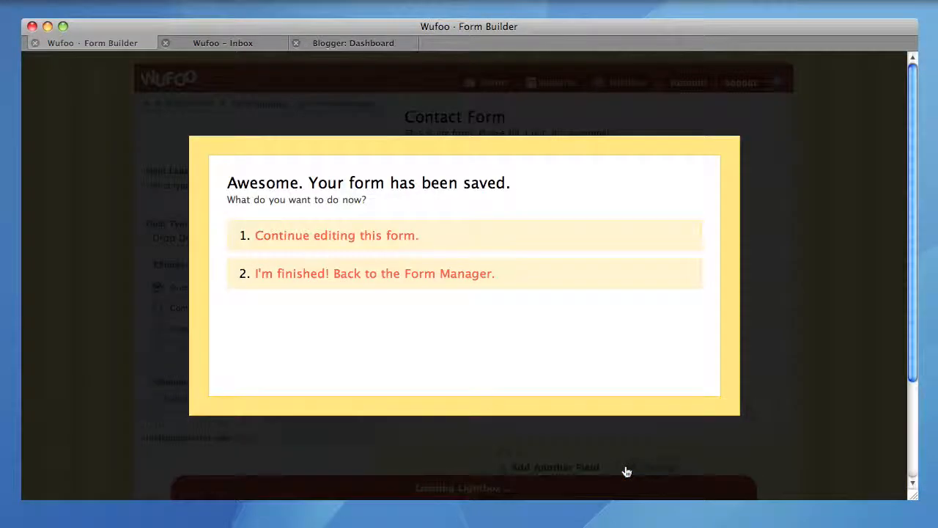
{"action": "left_click", "coordinate": [373, 274]}
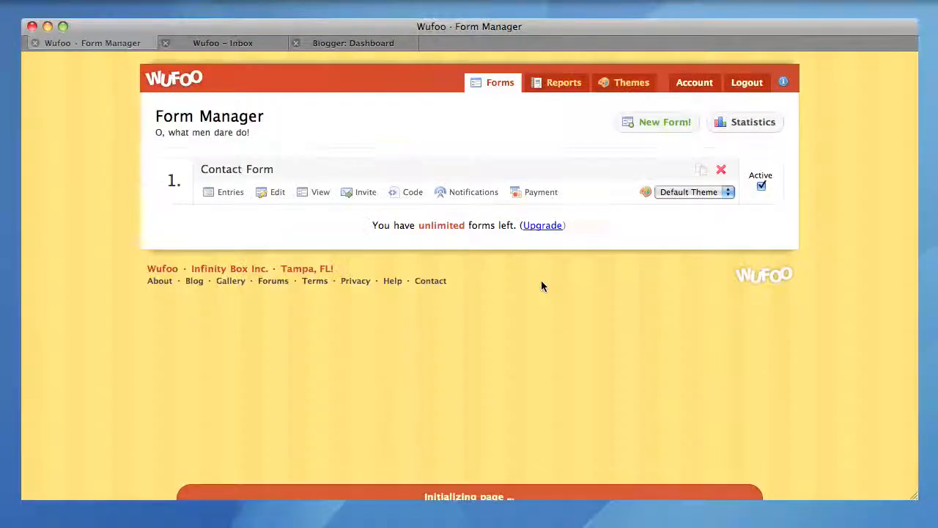